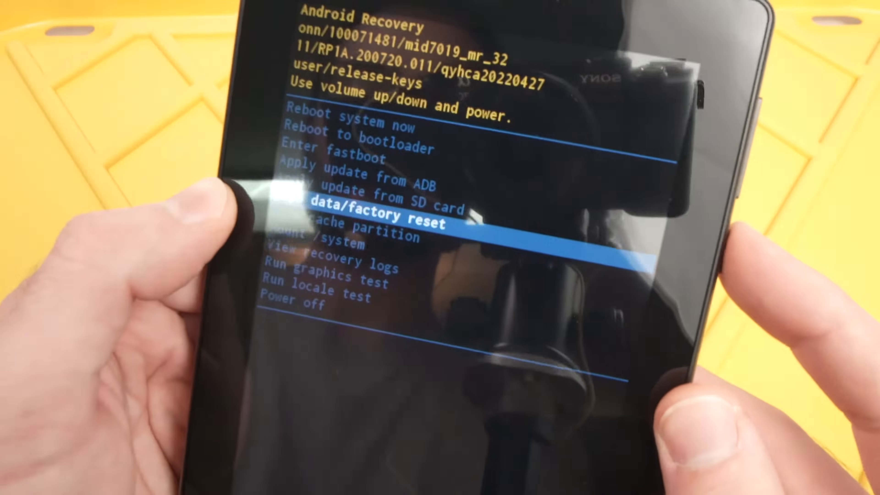
Step: Select Wipe data/factory reset to reach the wipe-all-user-data confirmation warning
key("power")
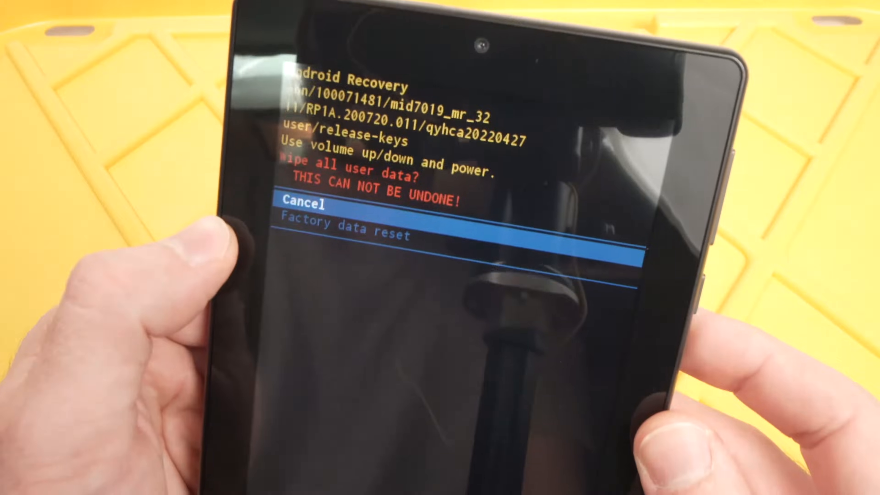